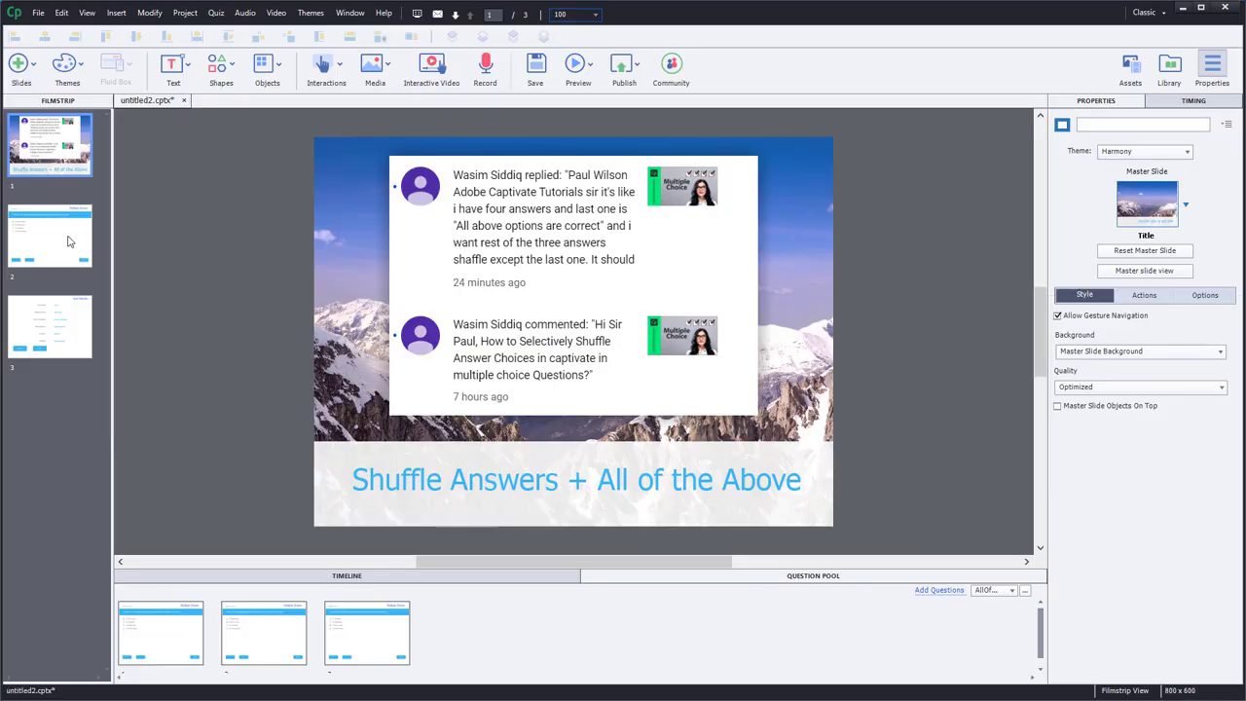
Insert a random question slide drawing from the AllOfAbove pool, then view the multiple choice slide
{"action": "left_click", "coordinate": [51, 147]}
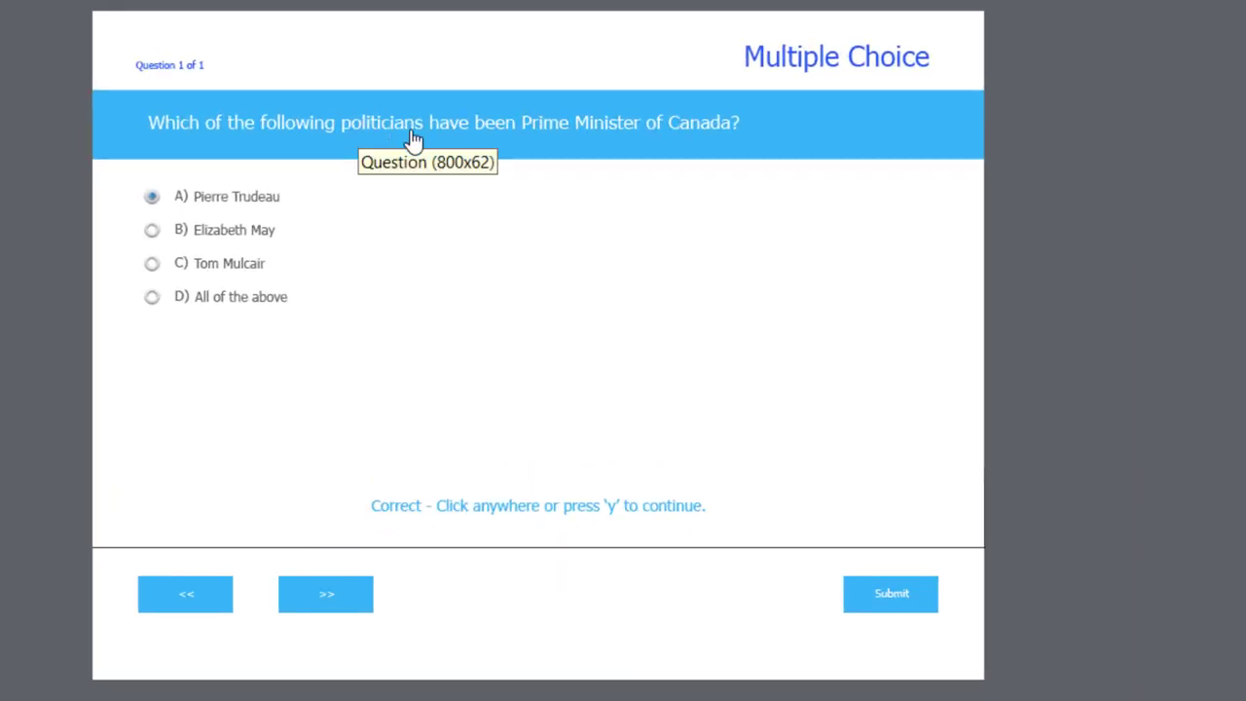
{"action": "mouse_move", "coordinate": [781, 125]}
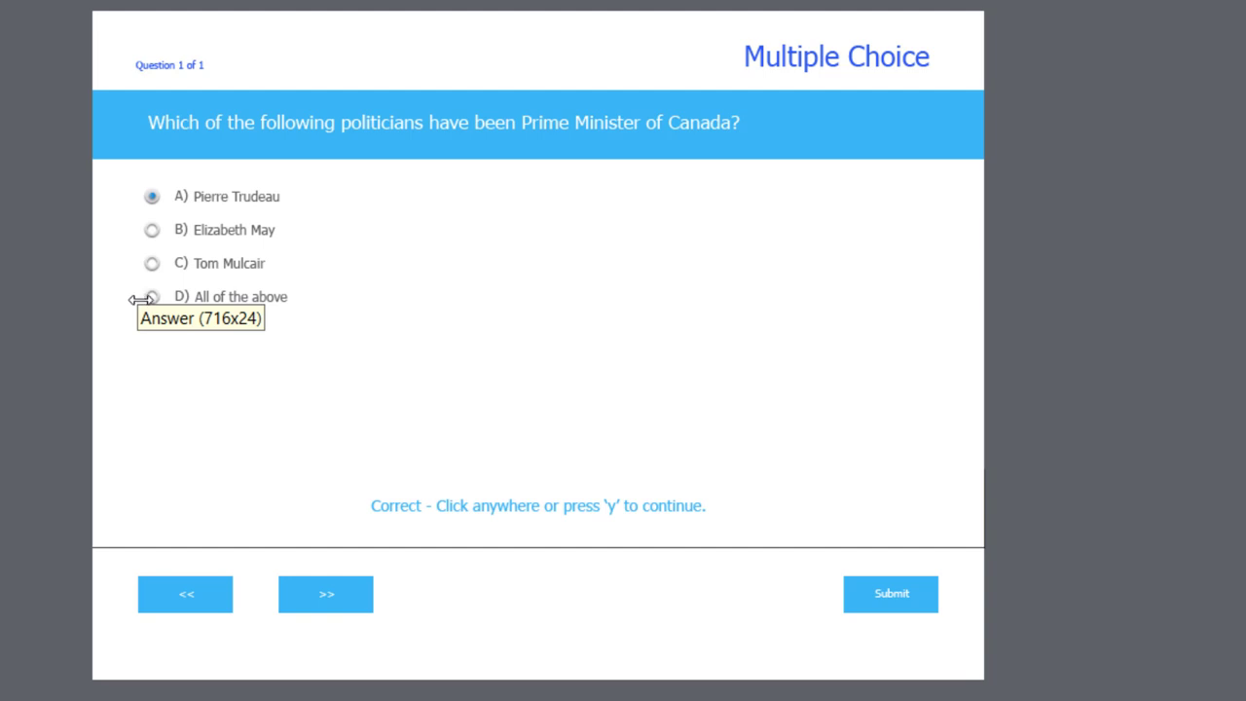
{"action": "mouse_move", "coordinate": [265, 312]}
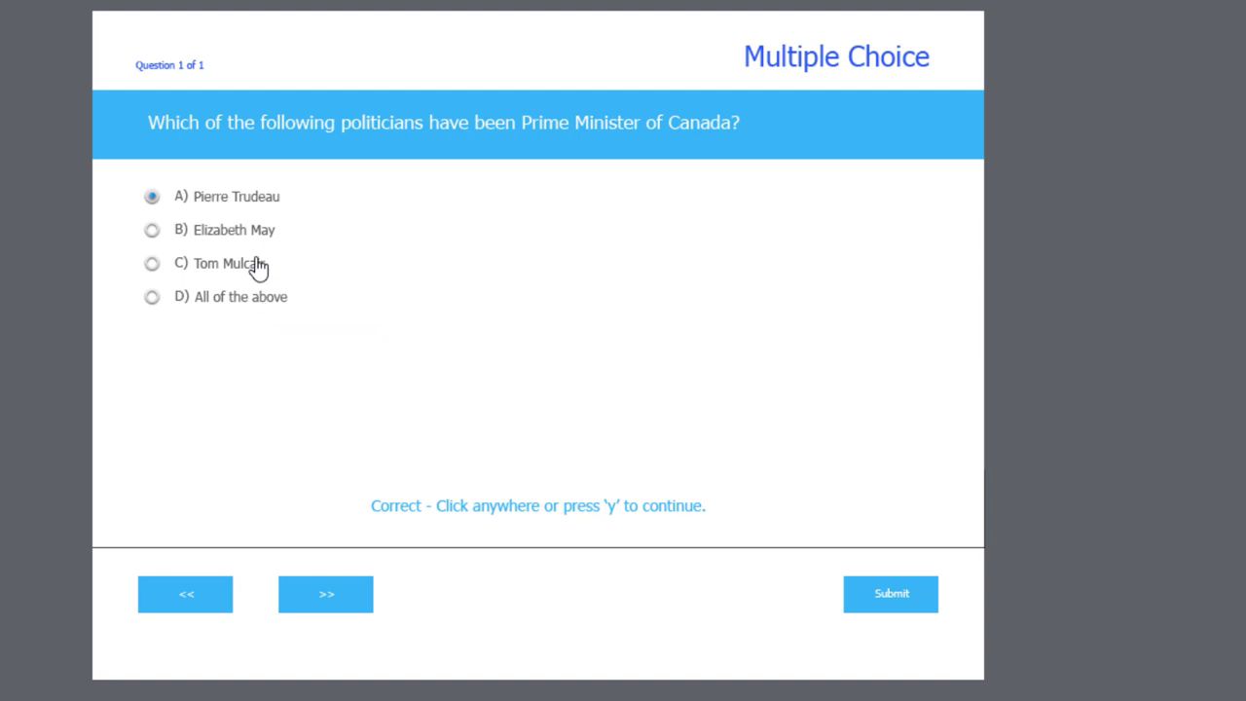
{"action": "mouse_move", "coordinate": [263, 271]}
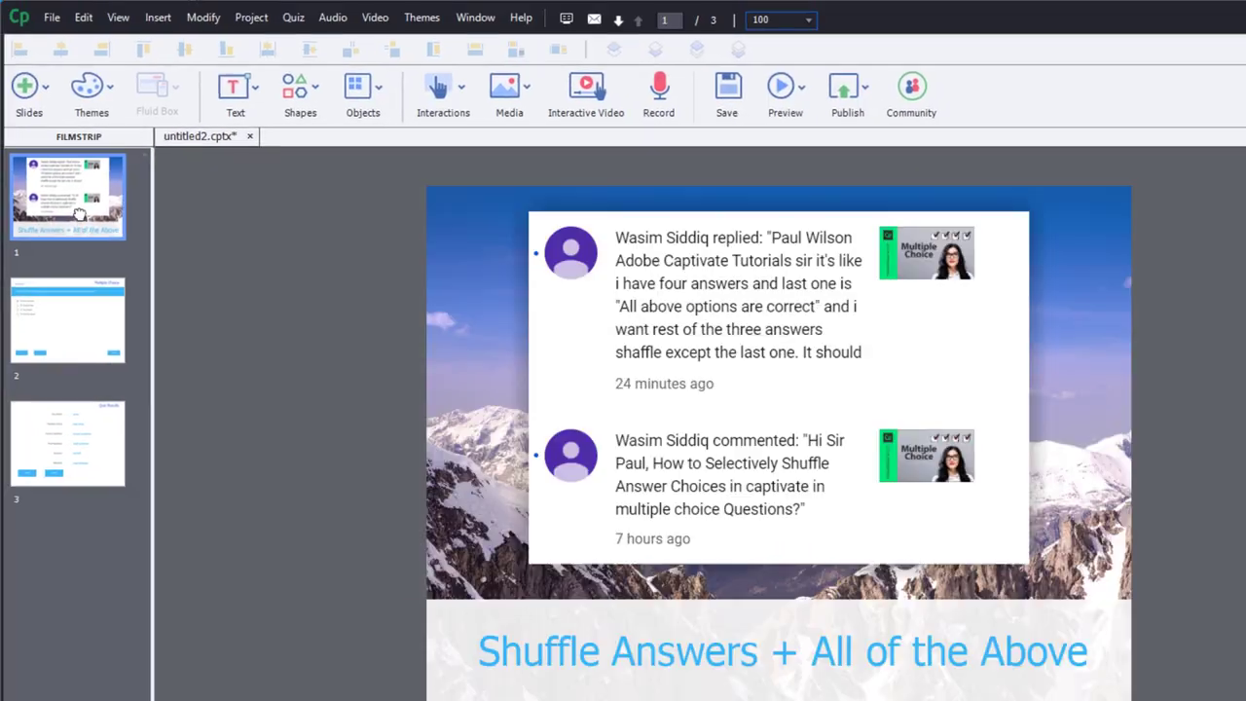
{"action": "left_click", "coordinate": [292, 18]}
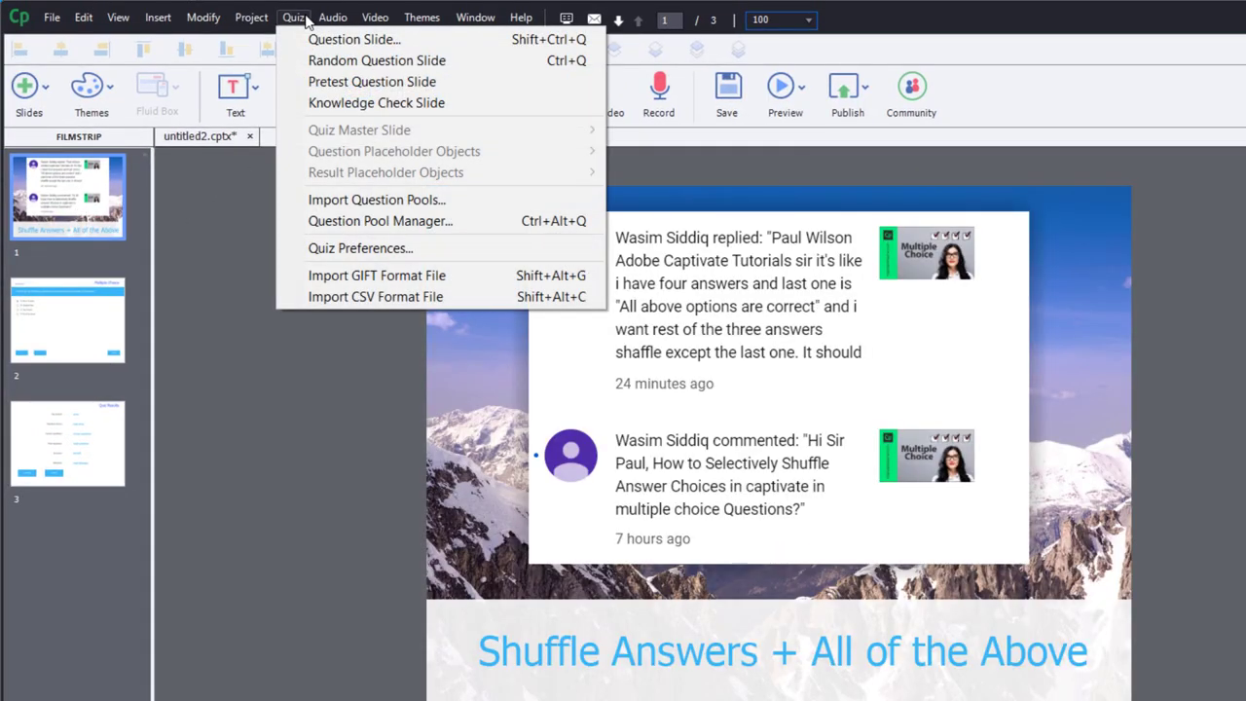
{"action": "left_click", "coordinate": [354, 40]}
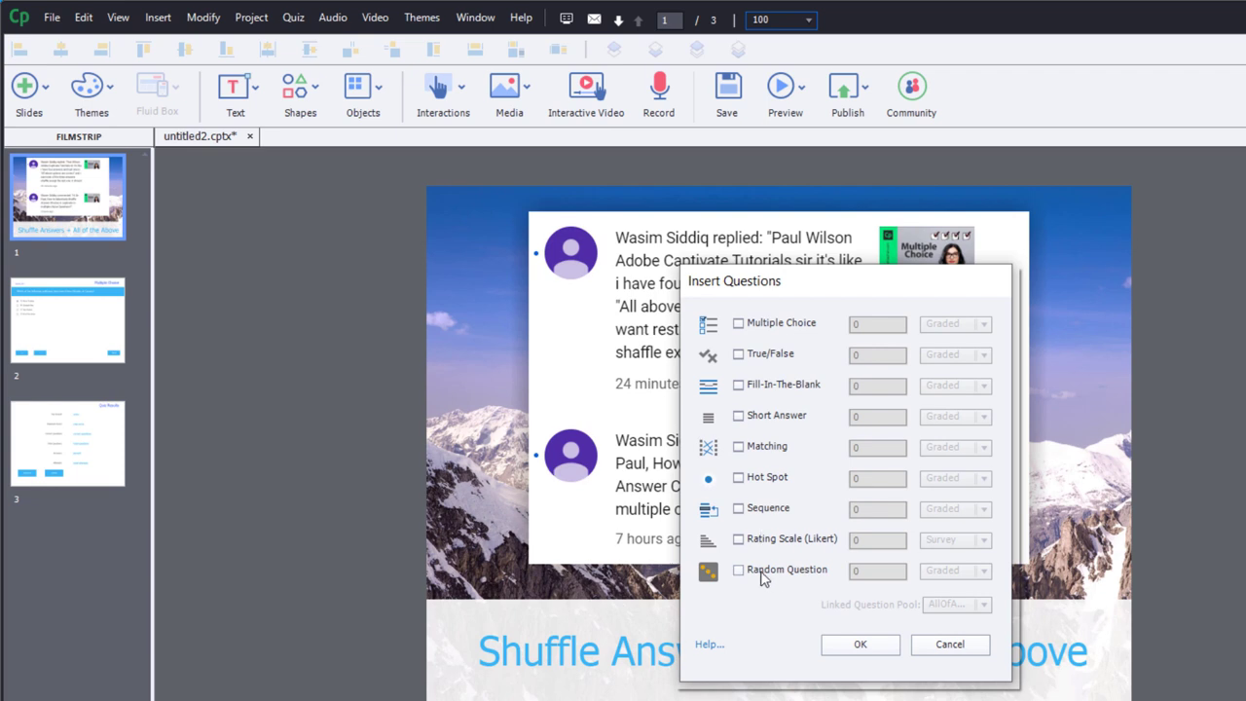
{"action": "left_click", "coordinate": [860, 644]}
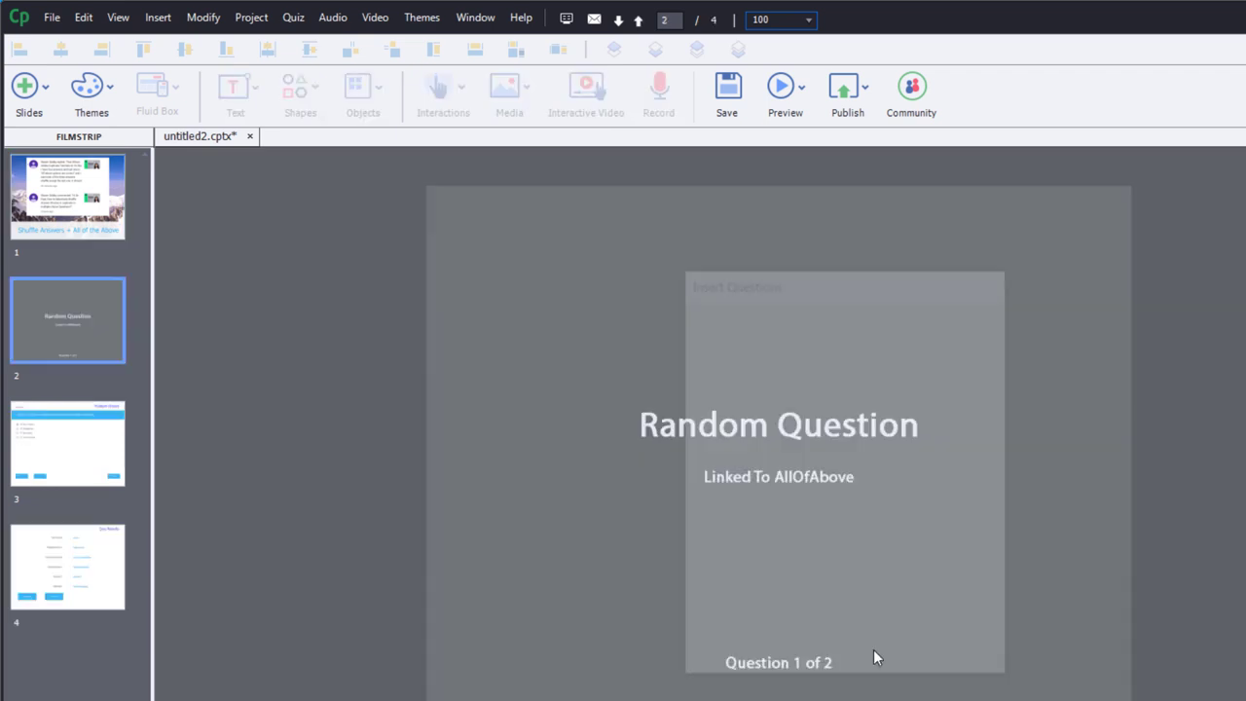
{"action": "left_click", "coordinate": [67, 452]}
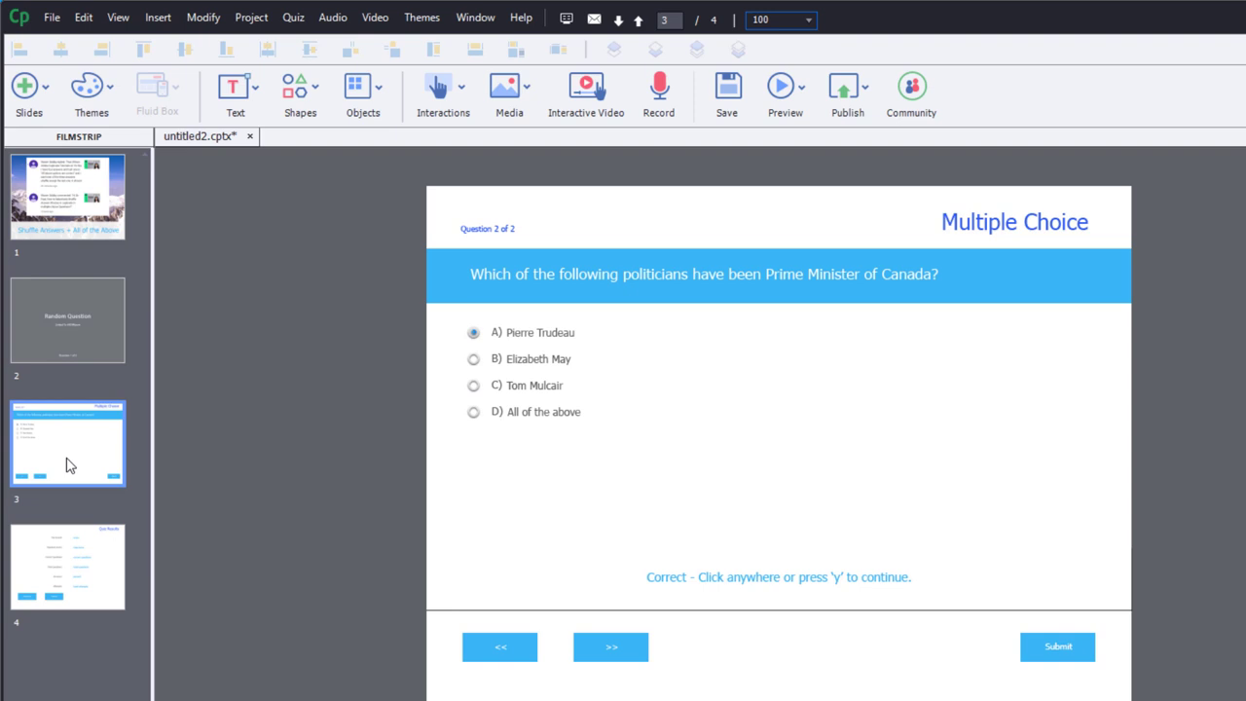
Move the prime-minister question into AllOfAbove and compare the four versions' answer orders
{"action": "right_click", "coordinate": [66, 462]}
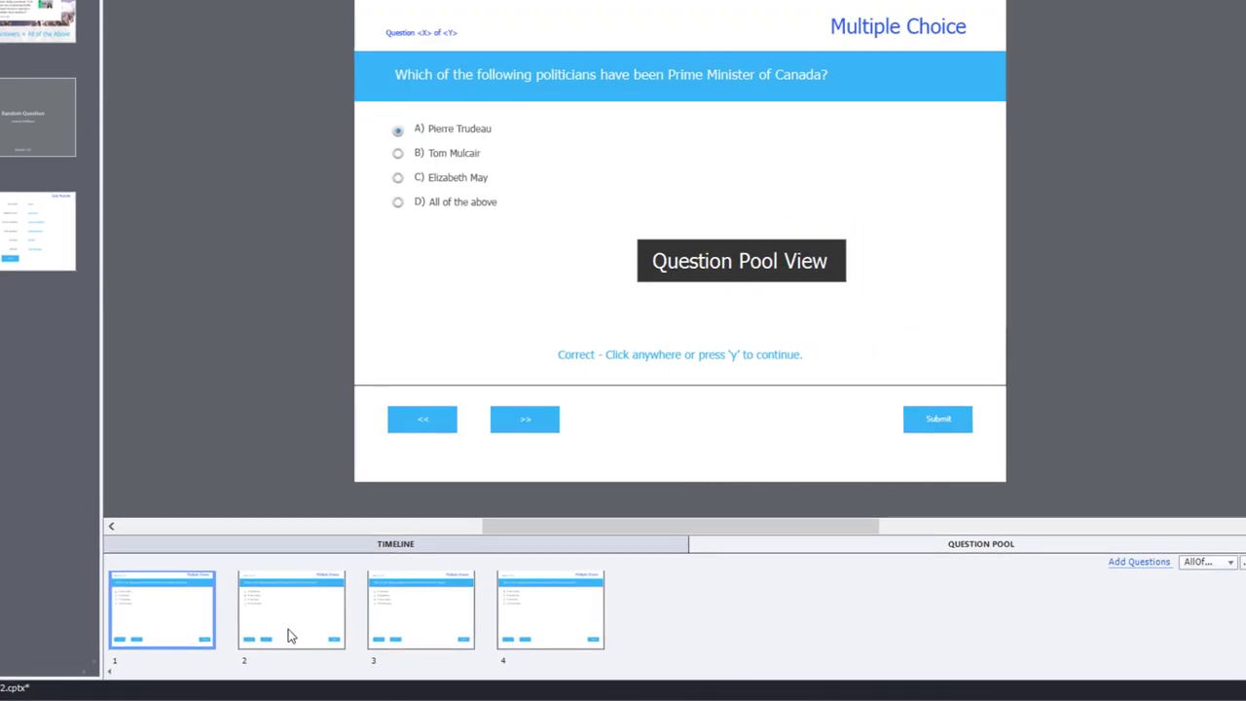
{"action": "left_click", "coordinate": [550, 618]}
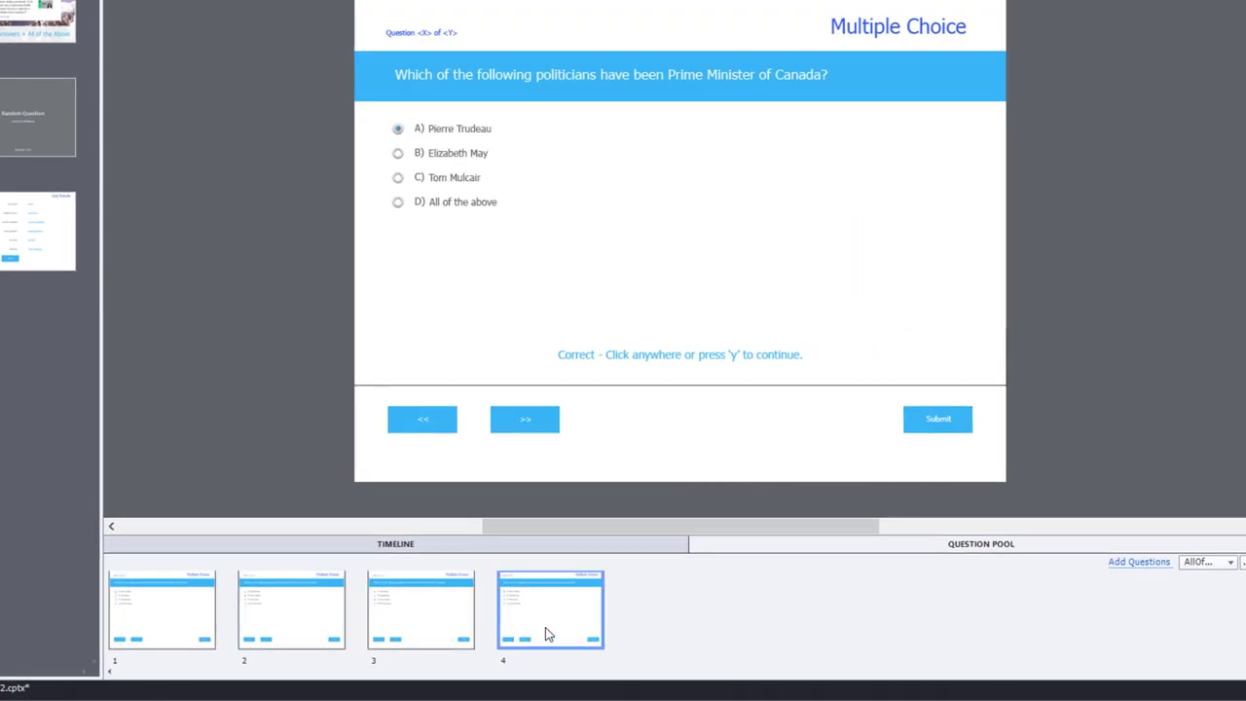
{"action": "left_click", "coordinate": [421, 610]}
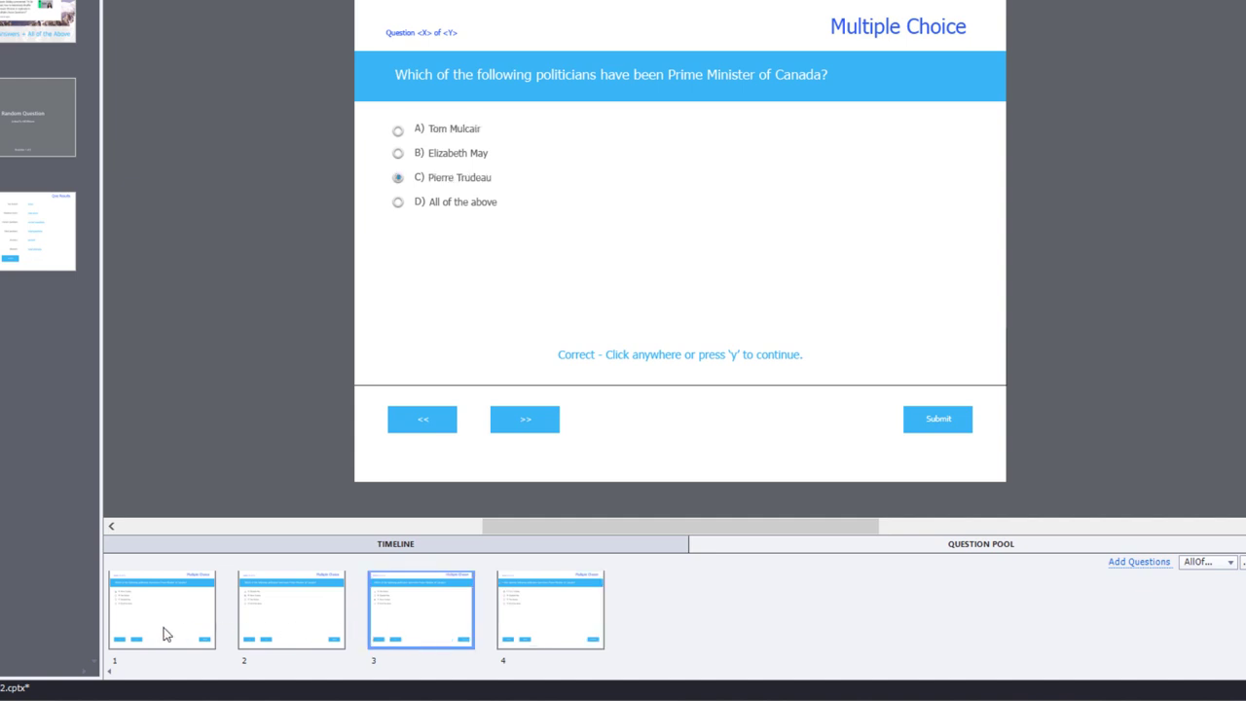
{"action": "left_click", "coordinate": [285, 616]}
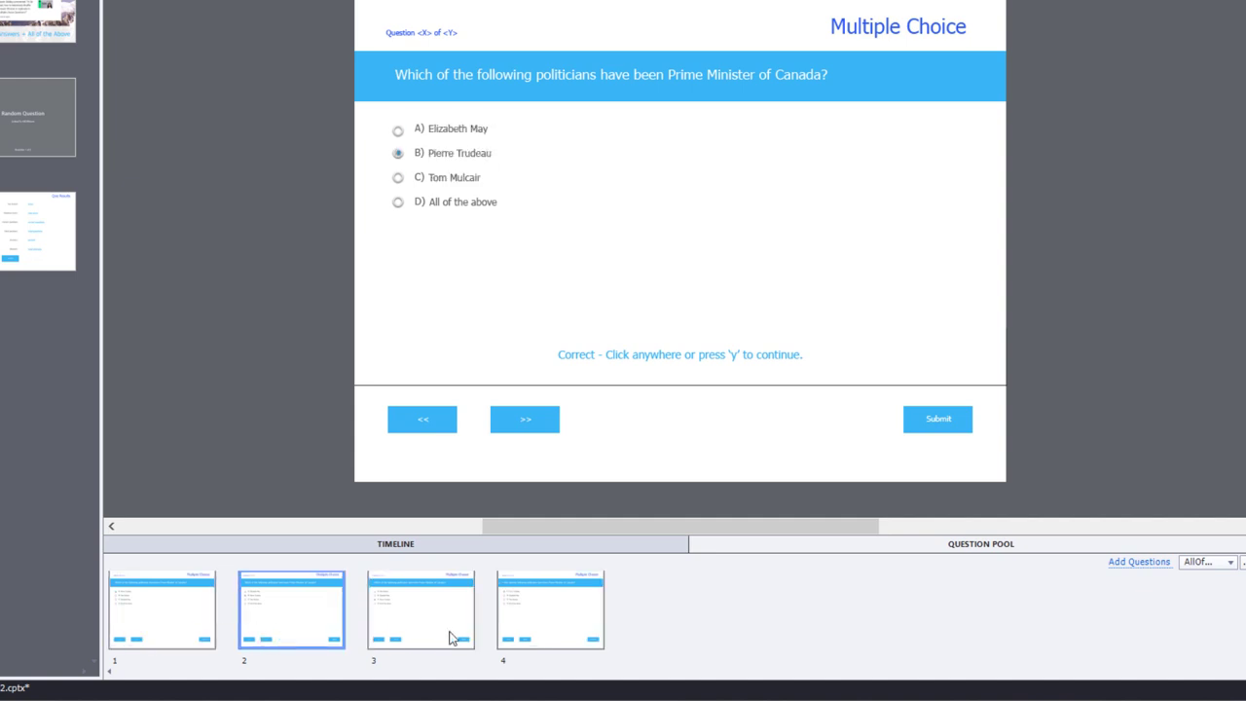
{"action": "left_click", "coordinate": [555, 628]}
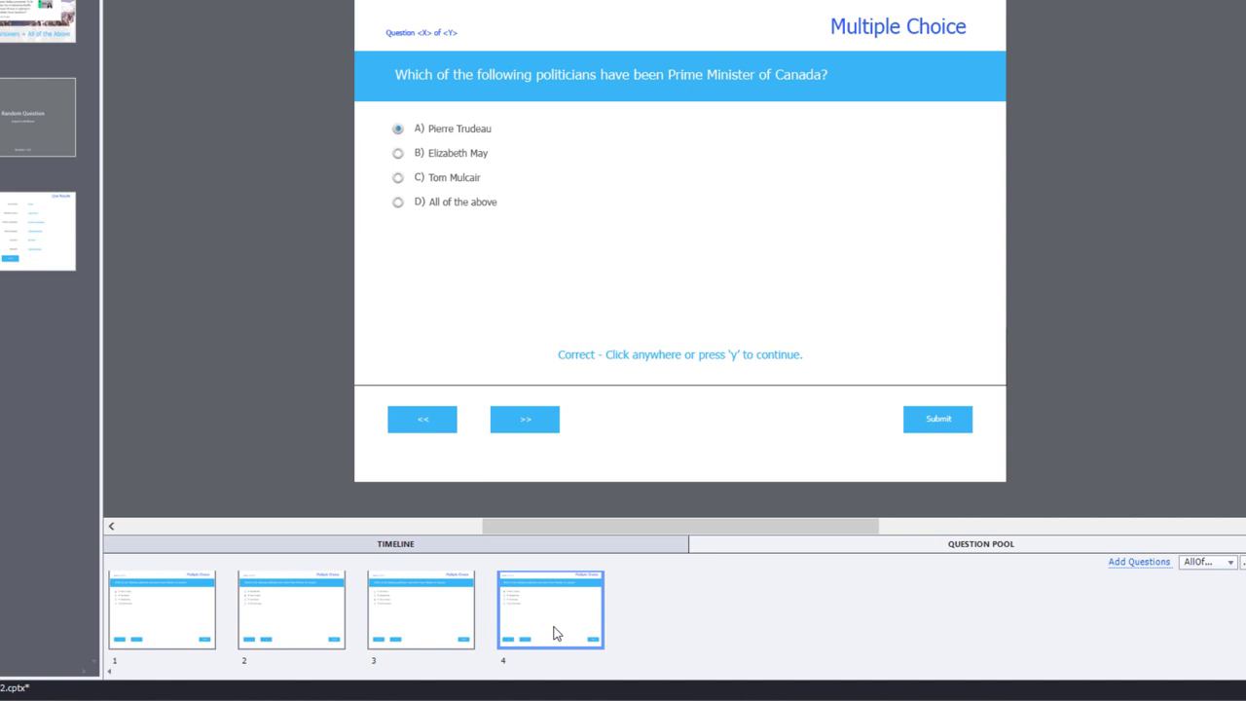
{"action": "mouse_move", "coordinate": [66, 17]}
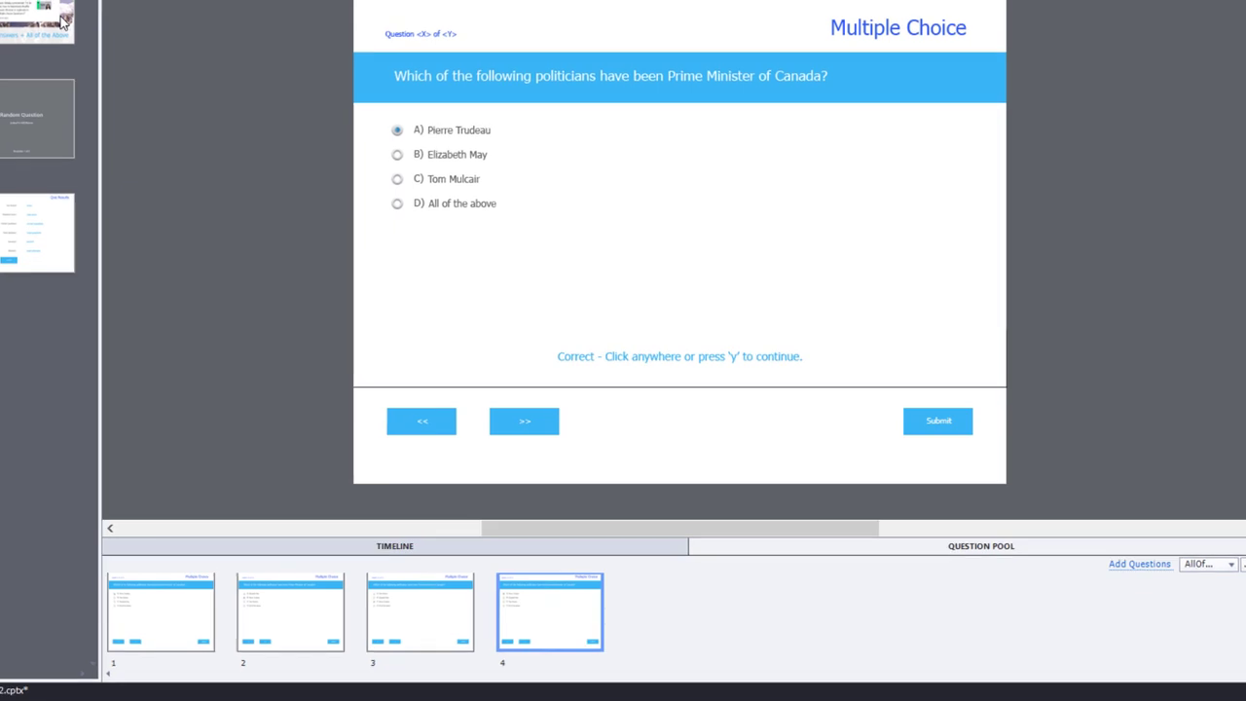
Preview the project, answer Pierre Trudeau, and replay to draw another version
{"action": "left_click", "coordinate": [625, 110]}
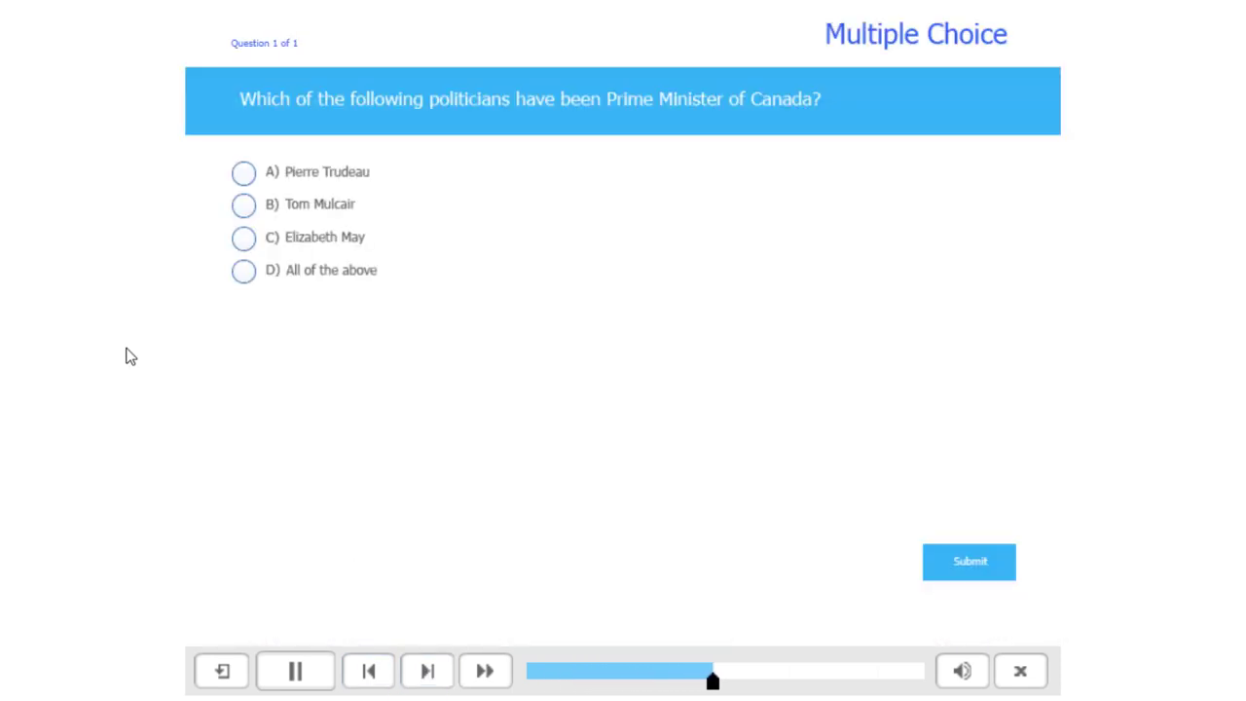
{"action": "left_click", "coordinate": [294, 670]}
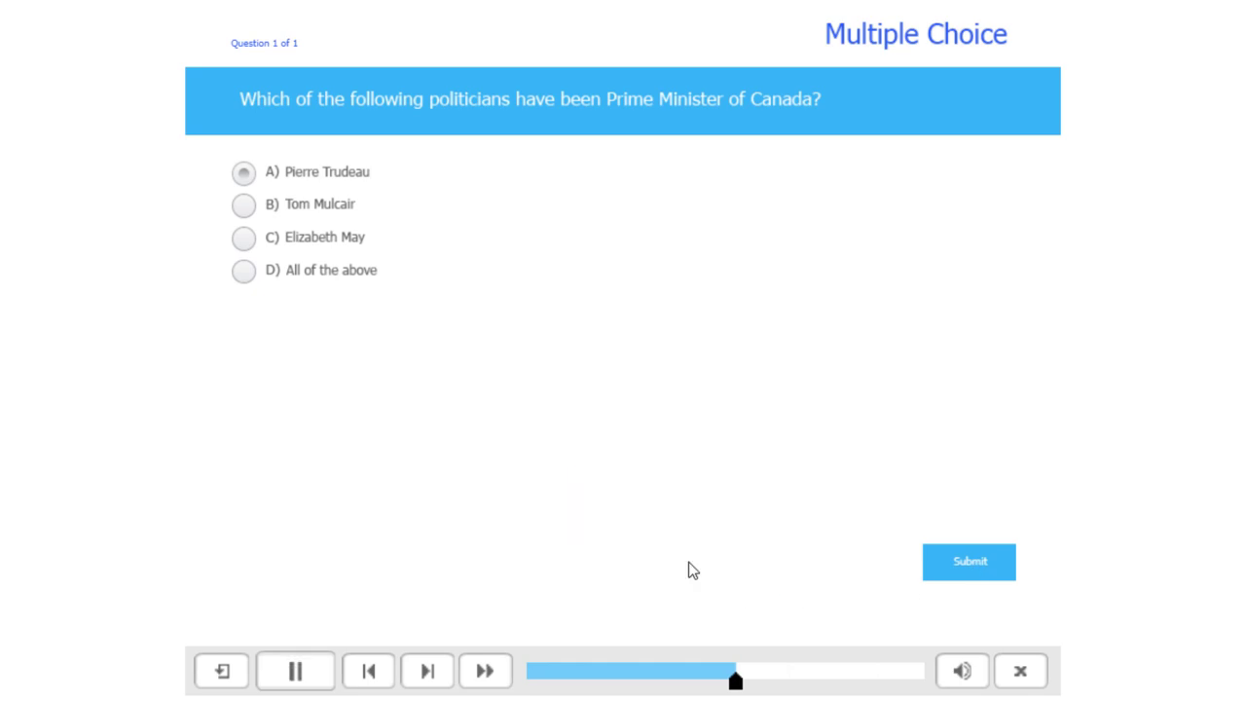
{"action": "left_click", "coordinate": [969, 561]}
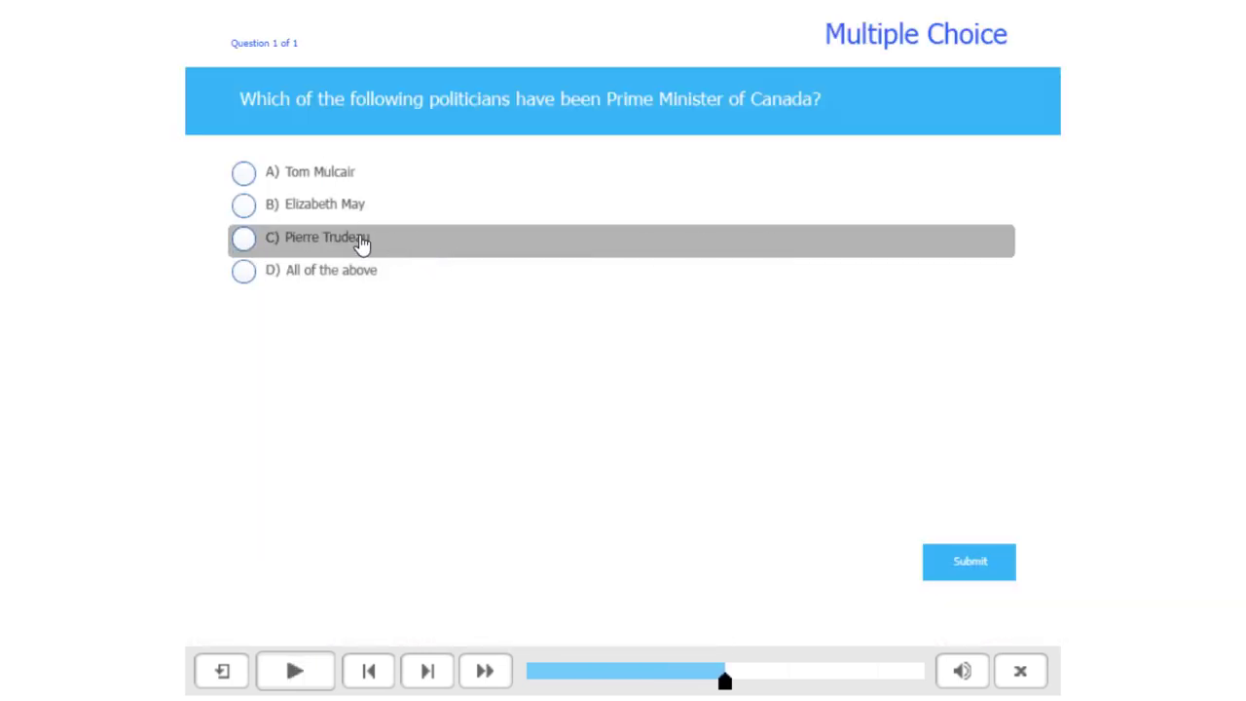
{"action": "mouse_move", "coordinate": [362, 278]}
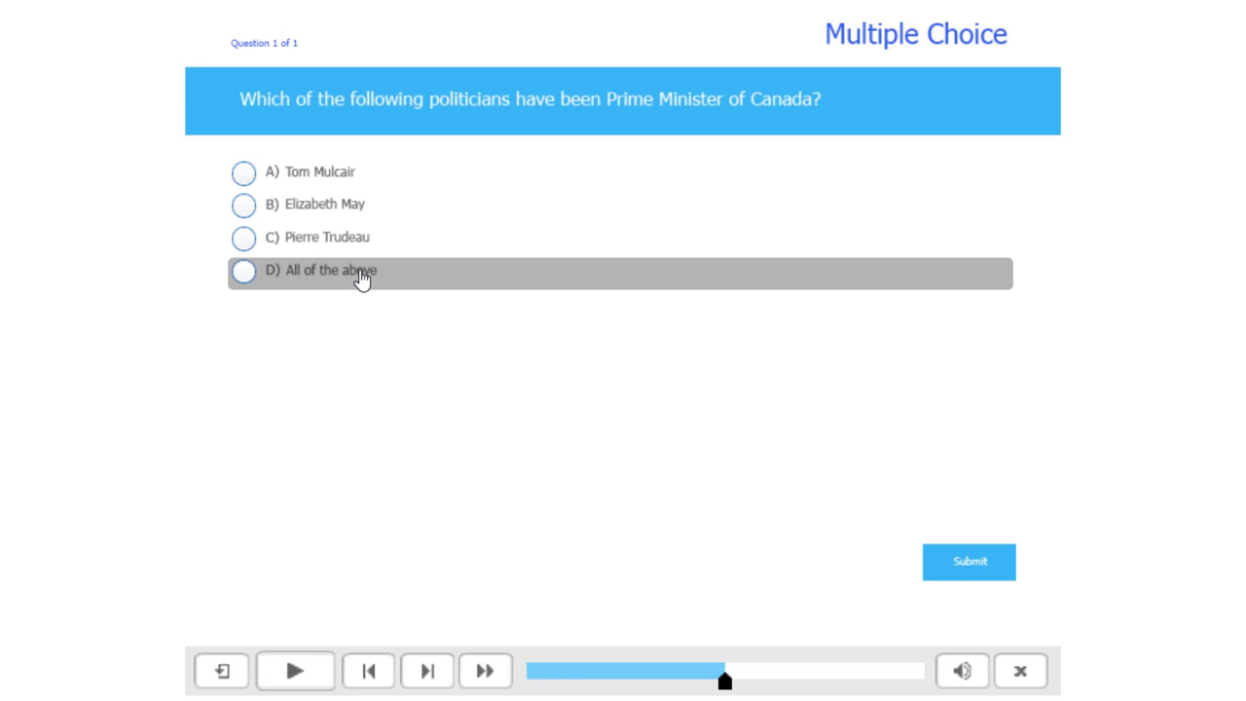
{"action": "mouse_move", "coordinate": [538, 352]}
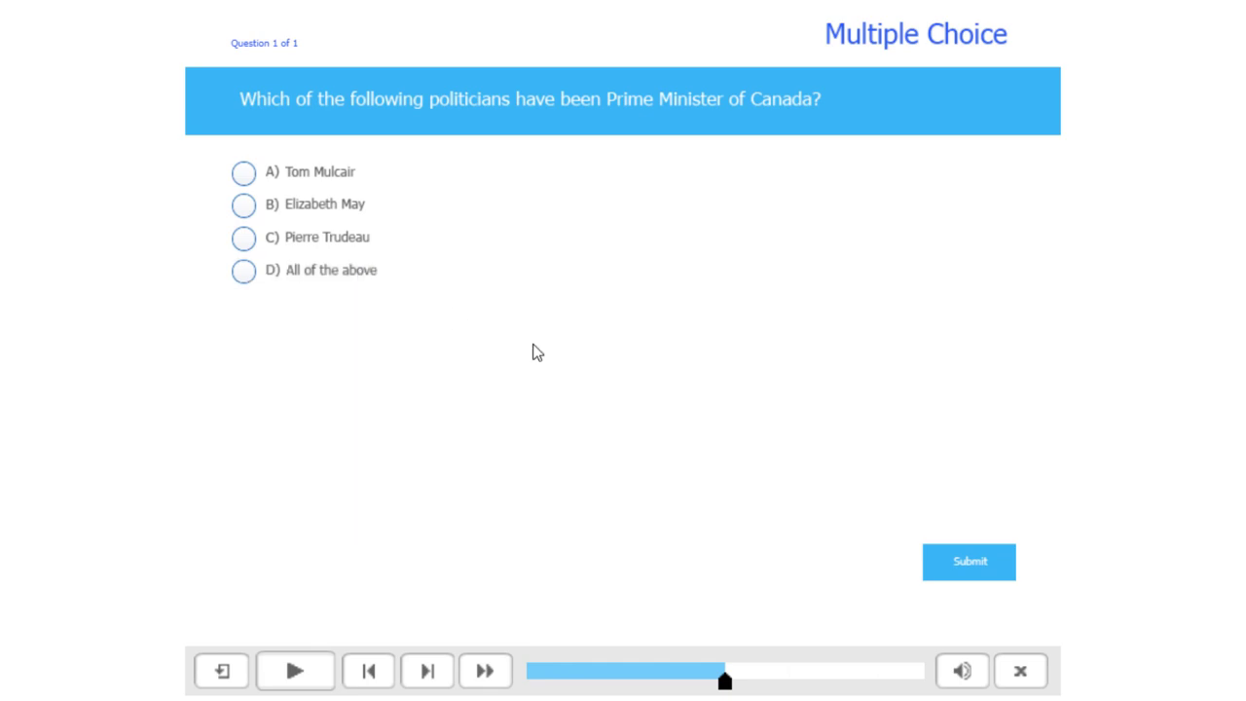